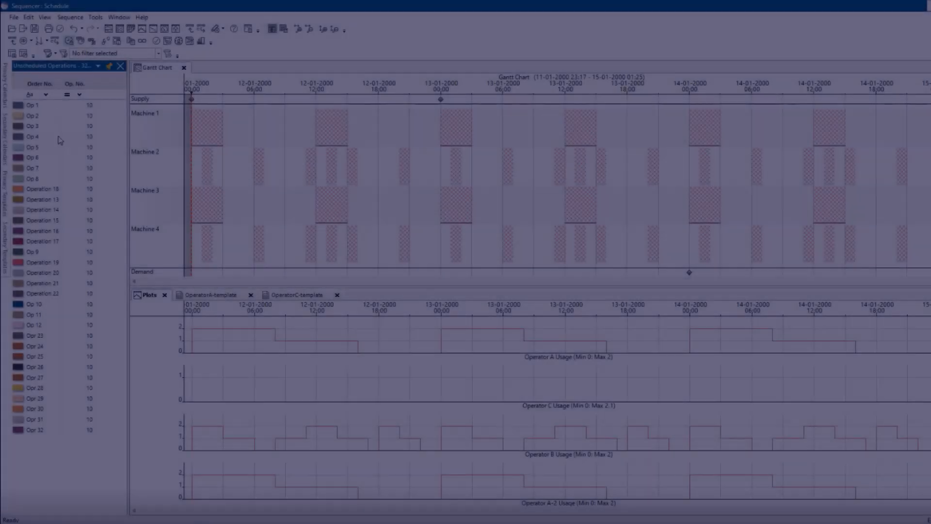
Step: Place Op 1 and all its subsequent operations onto Machine 1 from Unscheduled Operations
right_click(33, 115)
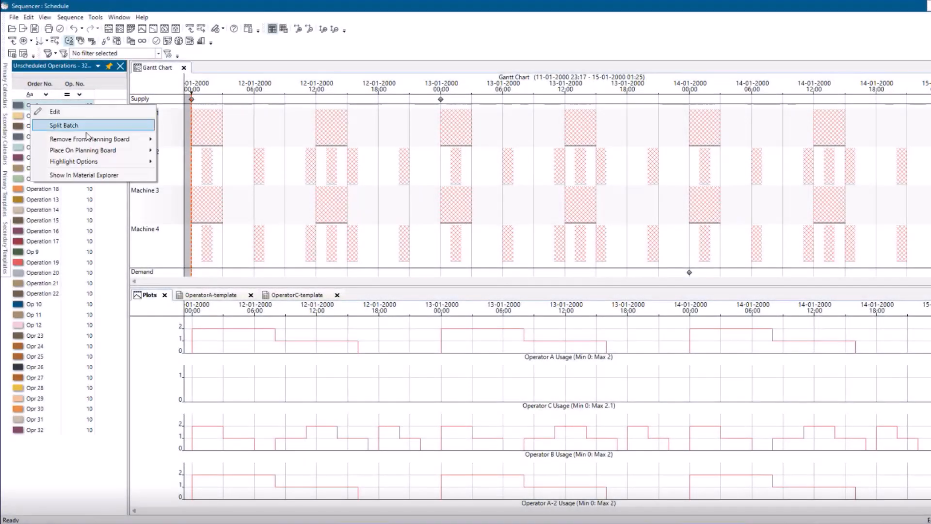
left_click(81, 149)
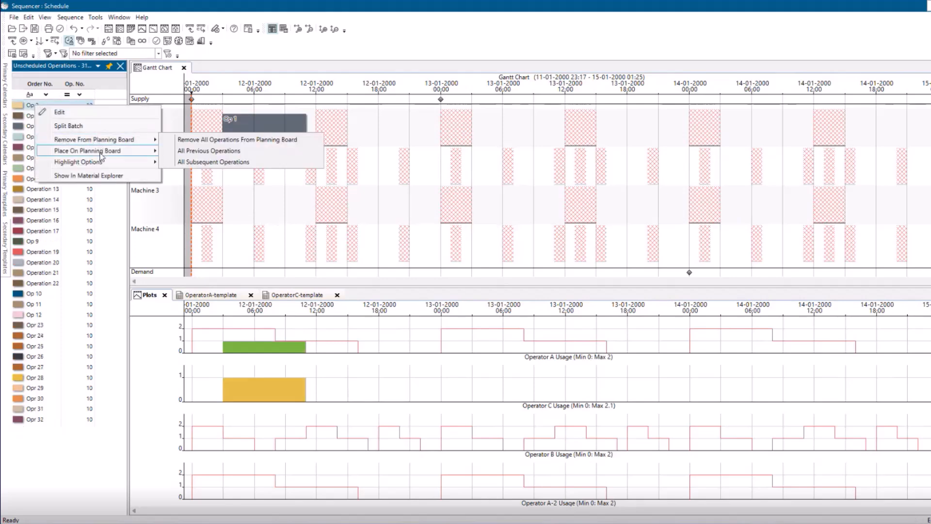
left_click(212, 162)
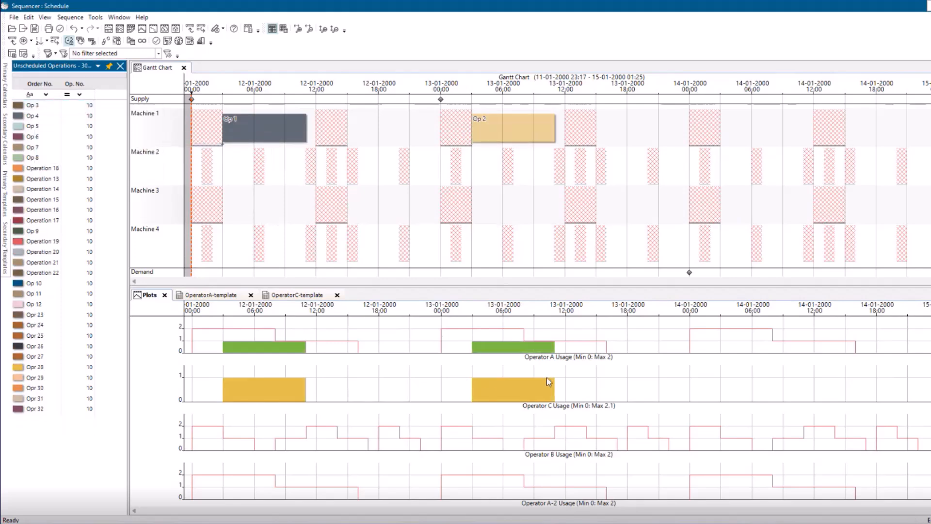
mouse_move(501, 138)
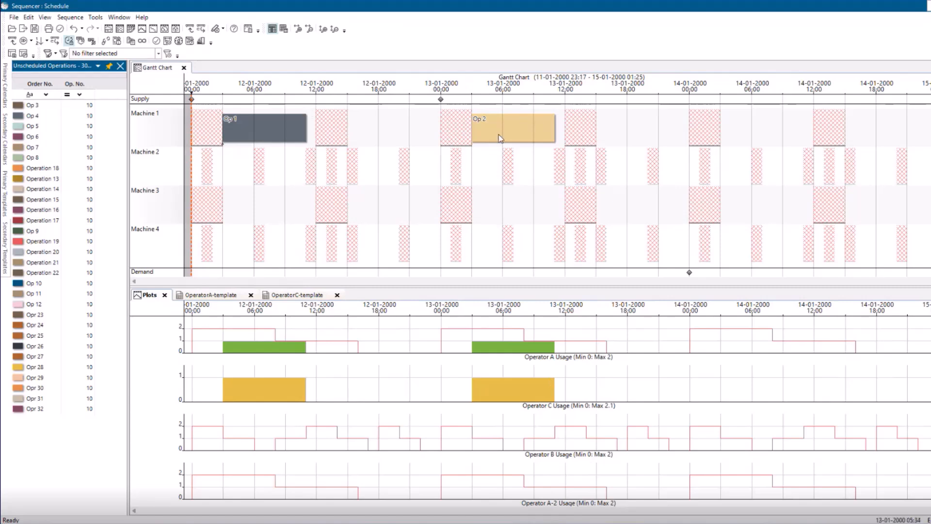
mouse_move(564, 363)
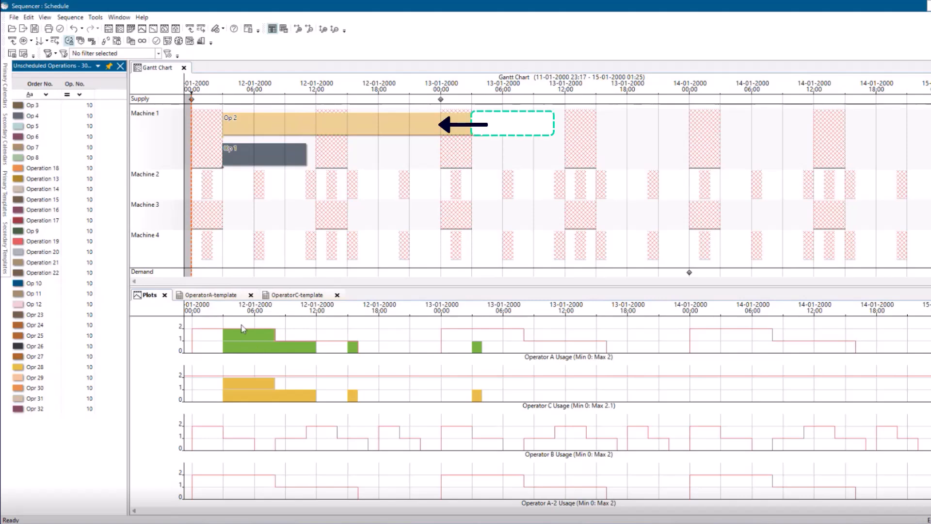
mouse_move(253, 200)
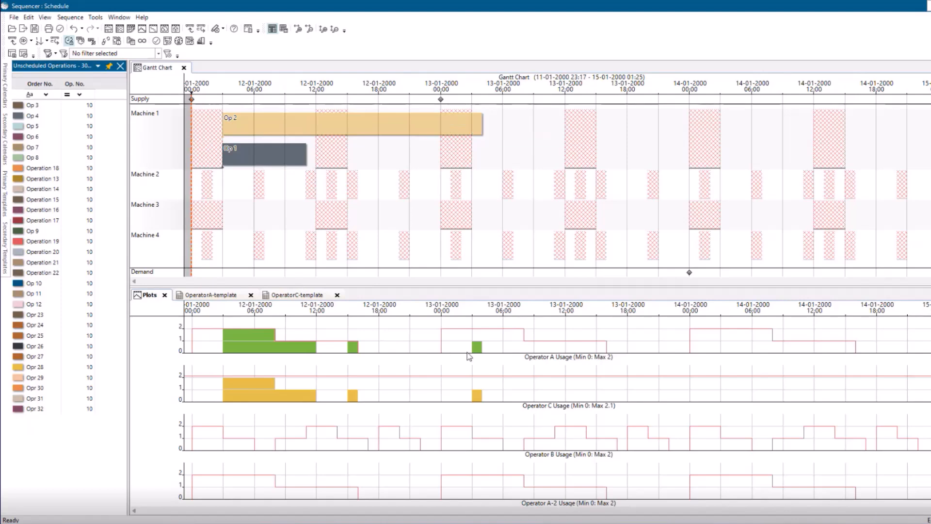
Step: View Op 2's order details and the resources assigned to its Build Something operation
double_click(344, 124)
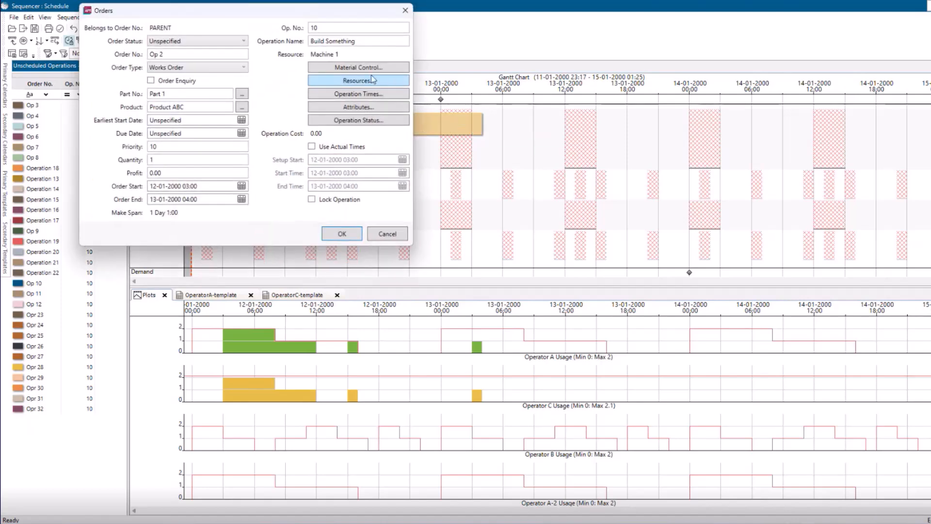
left_click(358, 80)
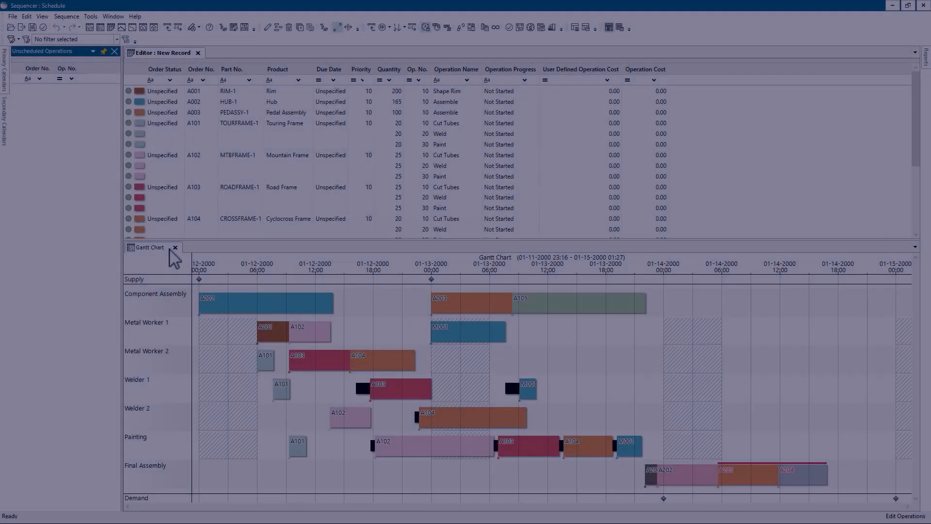
Step: Show the All Orders report docked to the right of the order editor
left_click(924, 52)
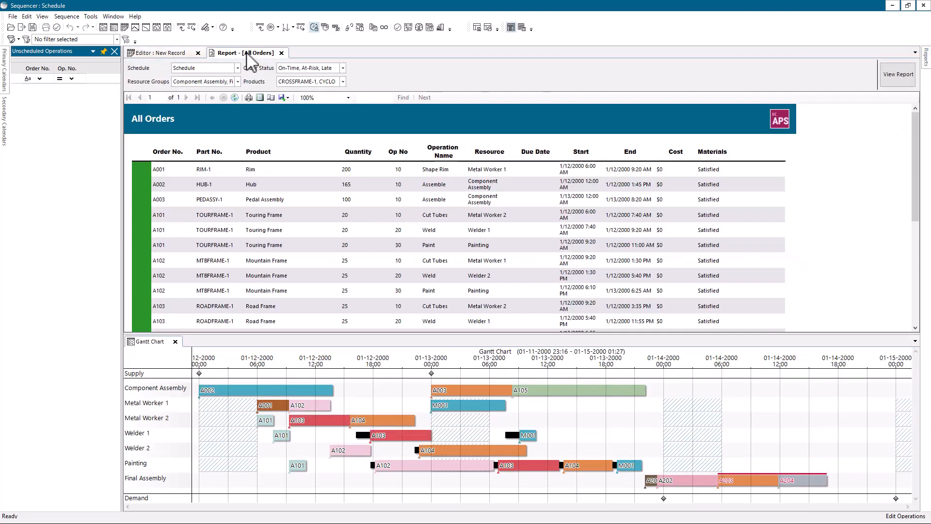
left_click(243, 52)
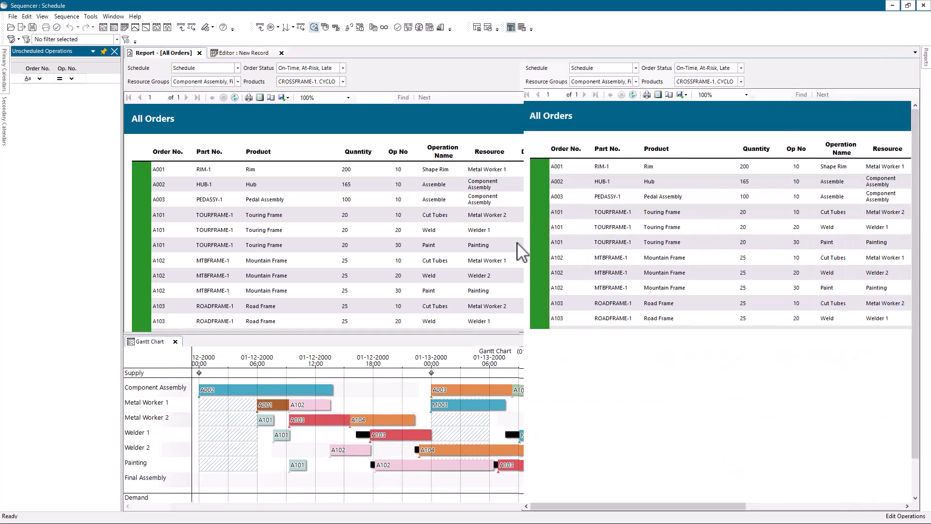
left_click(244, 52)
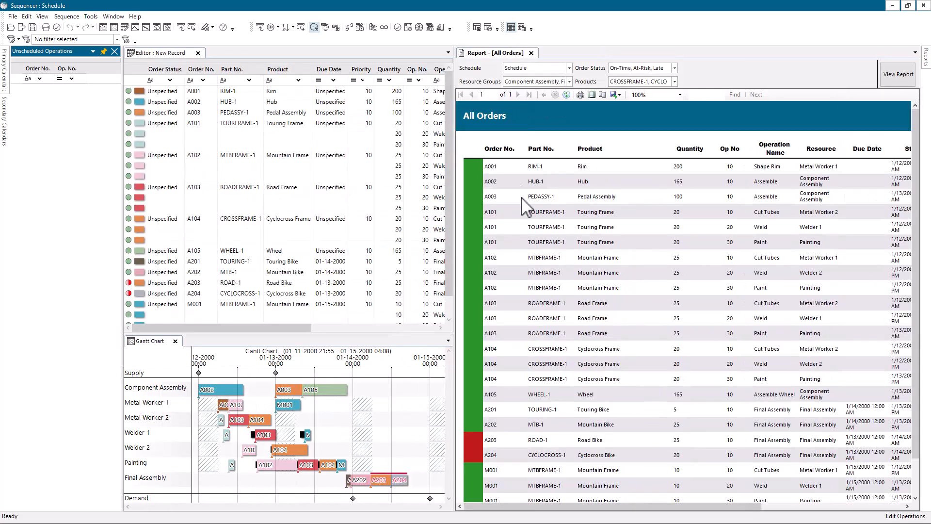
Step: Filter the report to Late orders on the Schedule schedule, listing A203 and A204
left_click(566, 68)
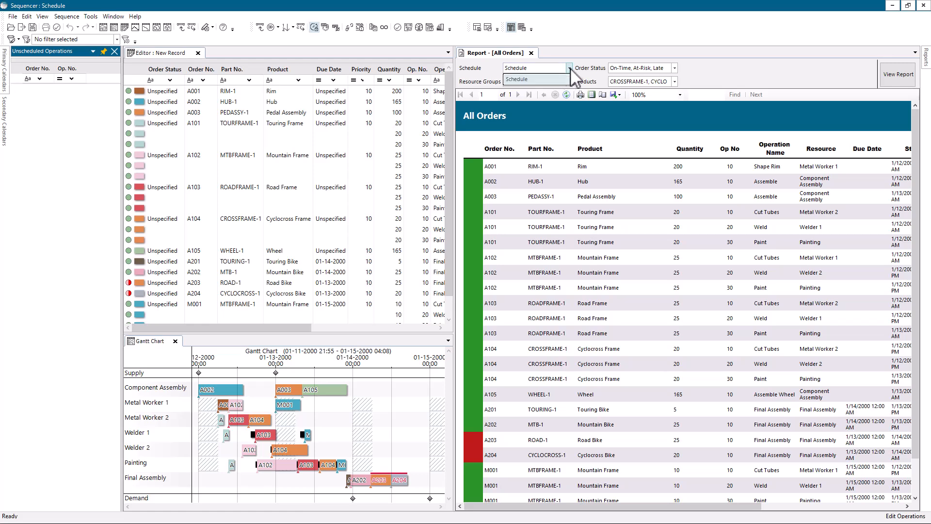
left_click(673, 67)
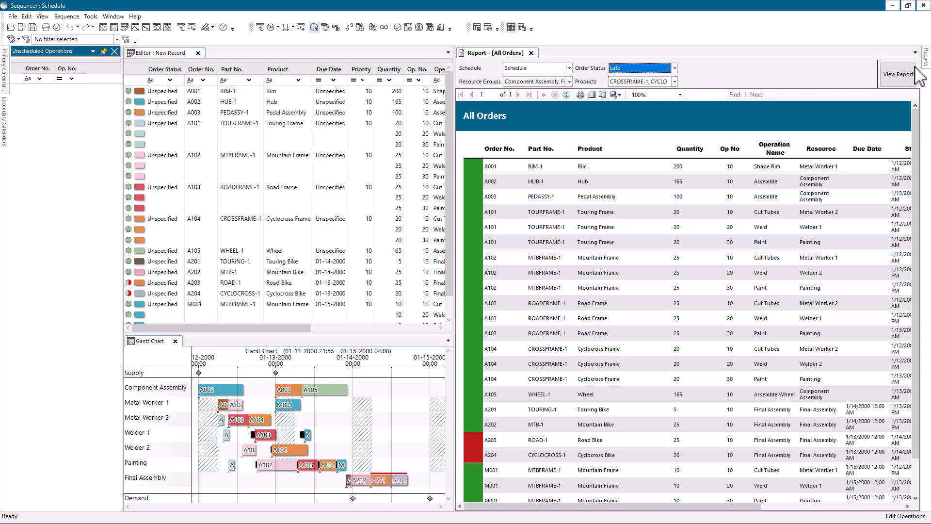
left_click(898, 74)
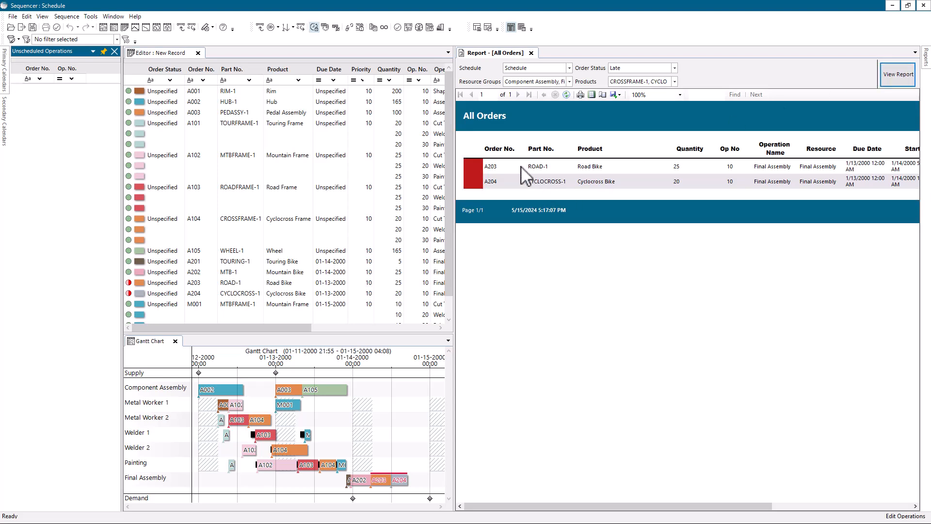
left_click(674, 68)
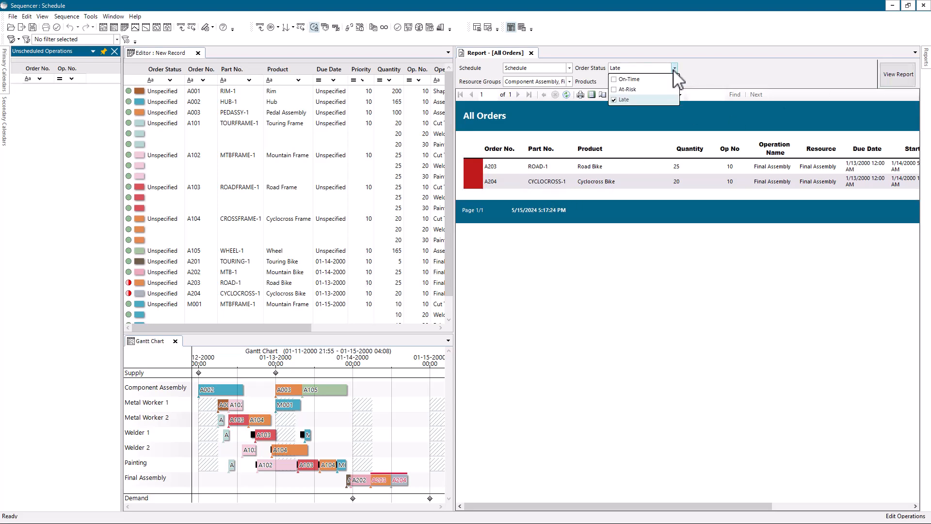
left_click(613, 78)
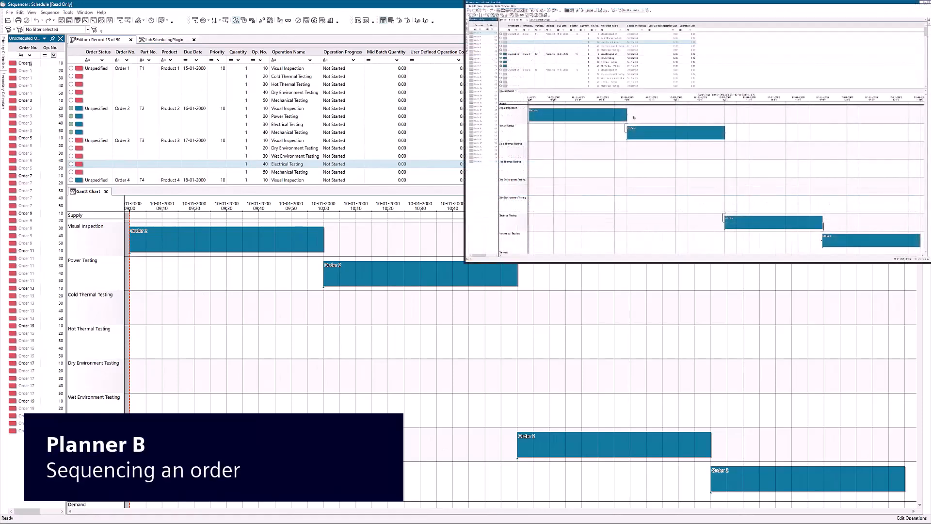
Step: Select Order 1's operations and generate the schedule to sequence its tests
right_click(27, 64)
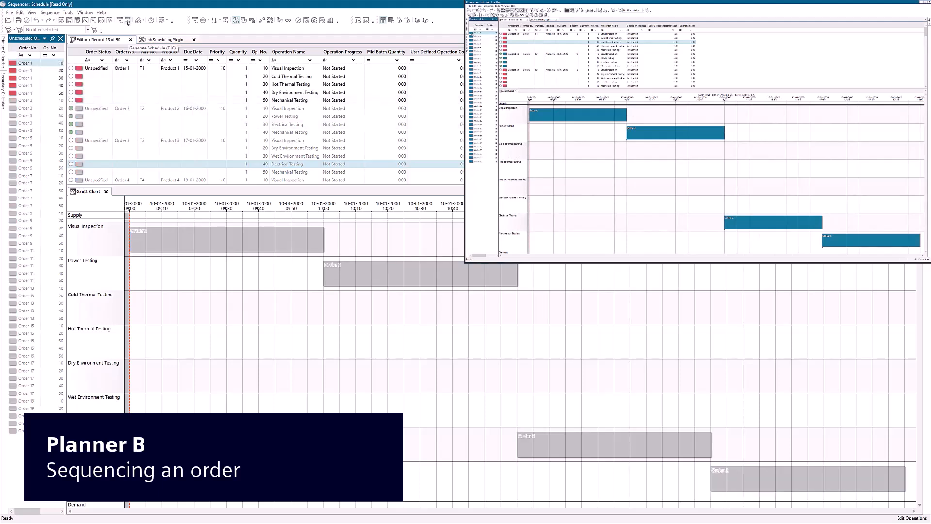
left_click(121, 22)
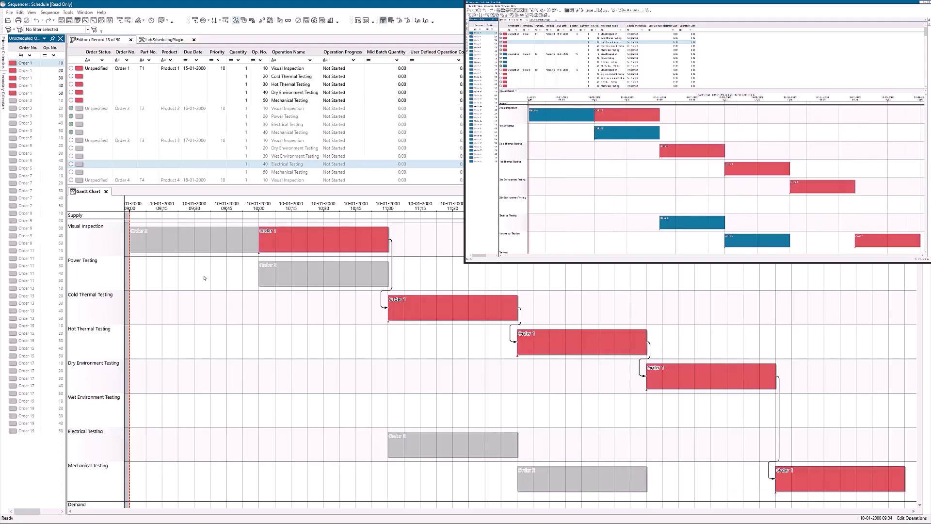